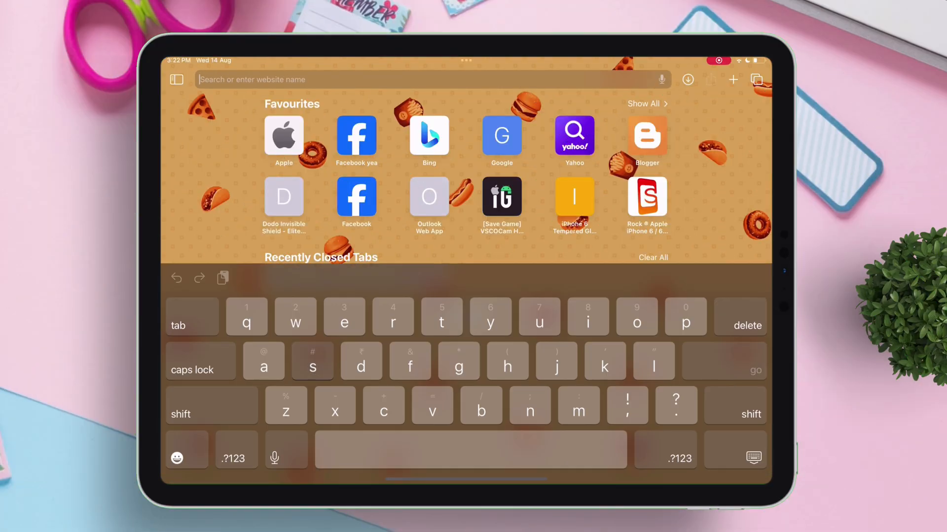
- Go to the Sierra app store website in Safari and start the Sierra download
text(sierra.)
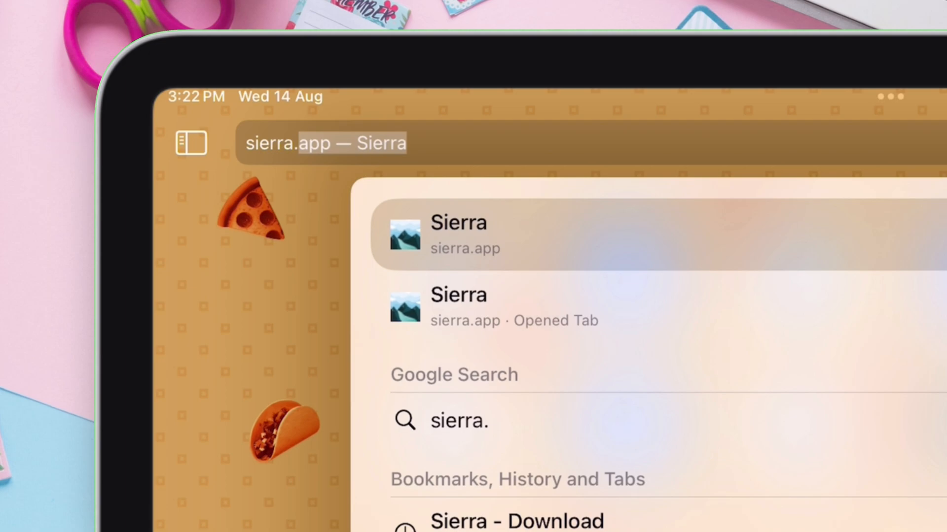
click(458, 234)
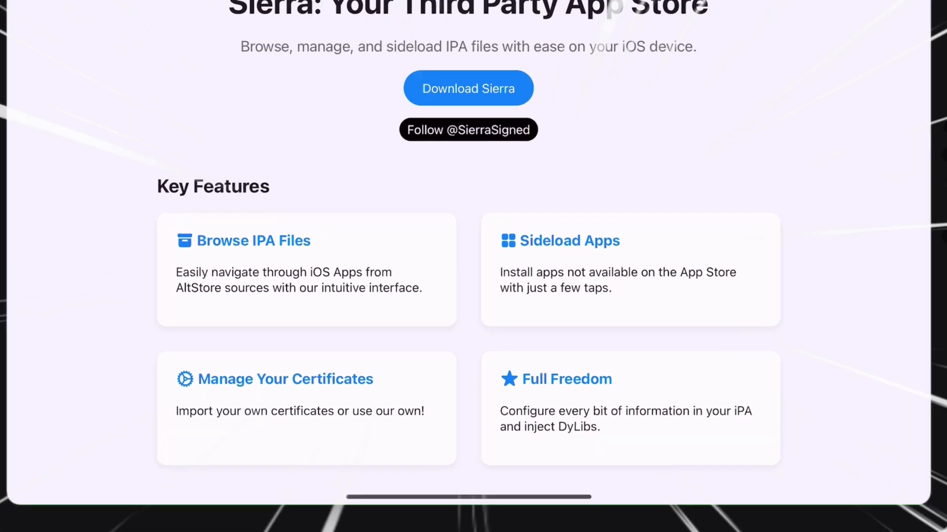
scroll(down, 3)
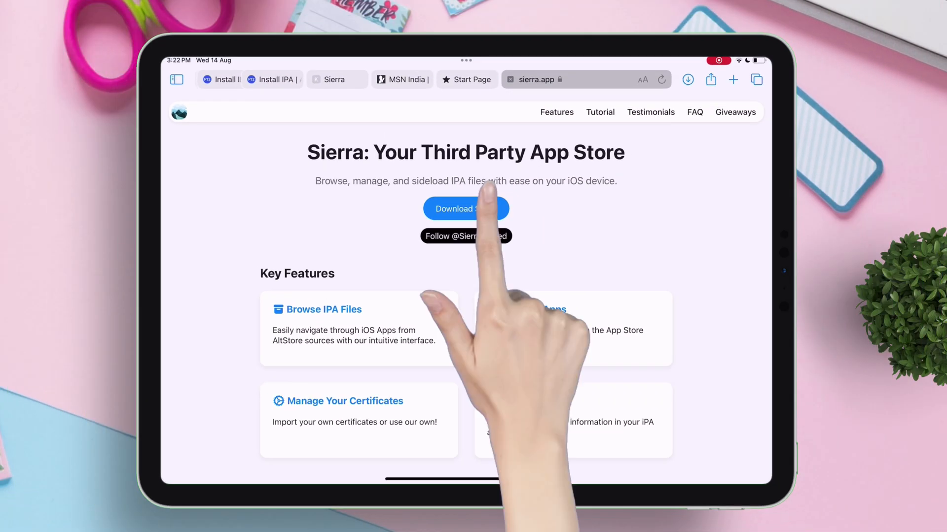
click(465, 209)
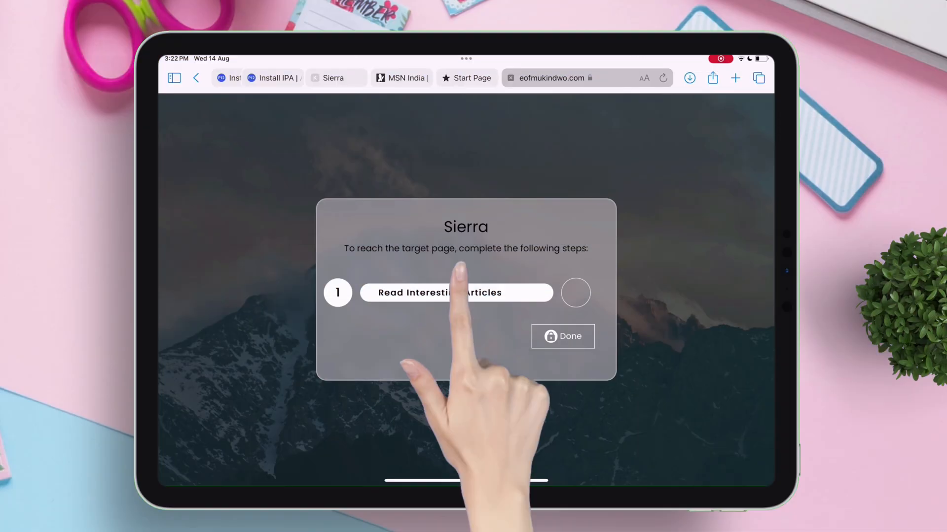
- Complete the gateway link step and continue so the Sierra install prompt appears
click(456, 293)
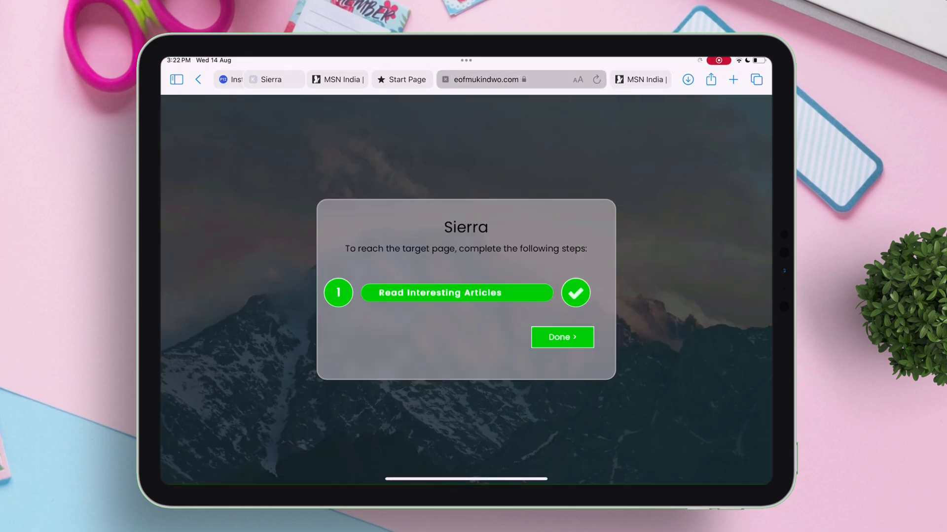
click(562, 337)
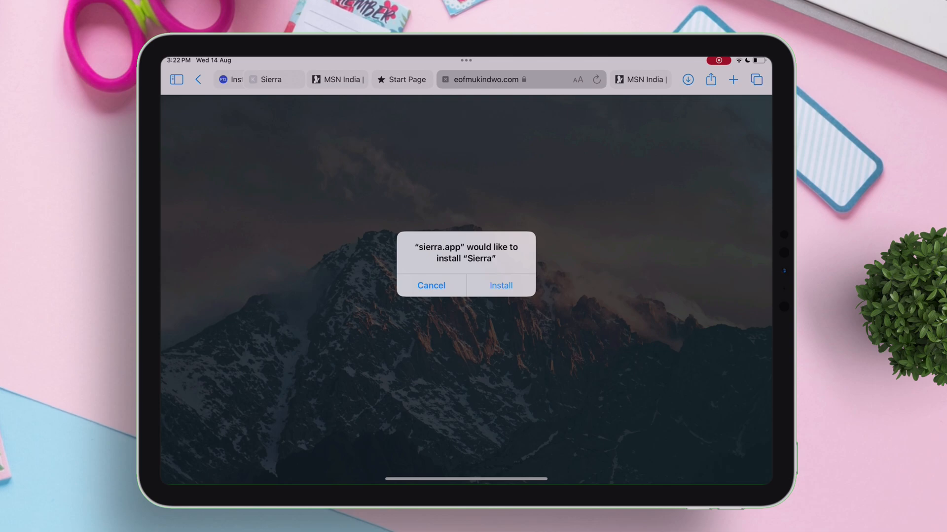
- Install Sierra, dismiss the untrusted developer warning and trust the enterprise developer in Settings
click(500, 286)
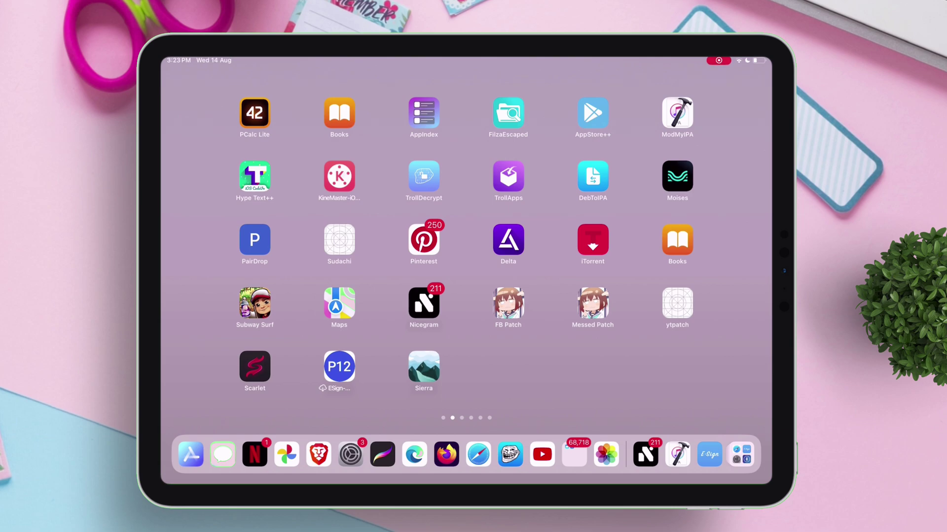
click(424, 365)
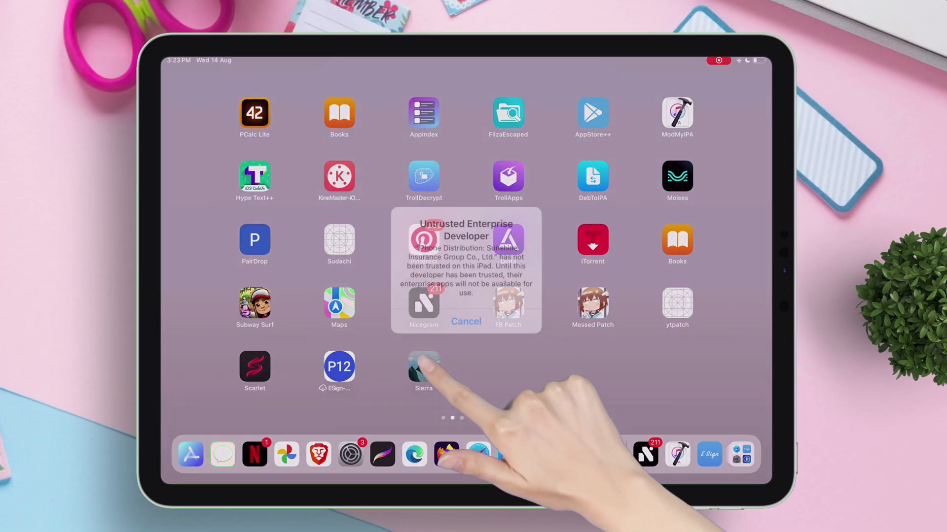
click(465, 321)
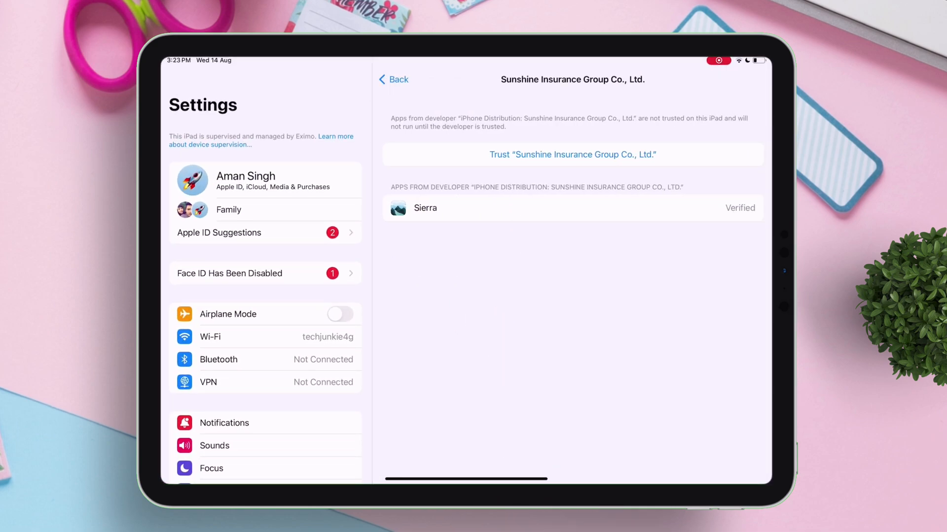
click(572, 154)
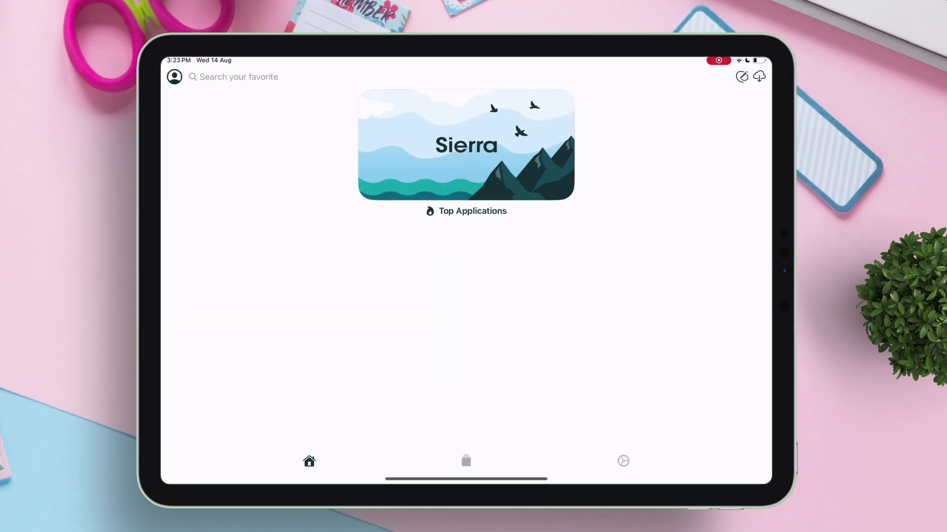
- Open Sierra's IPA signer and begin importing an IPA from iCloud Drive, searching for 'c'
click(465, 462)
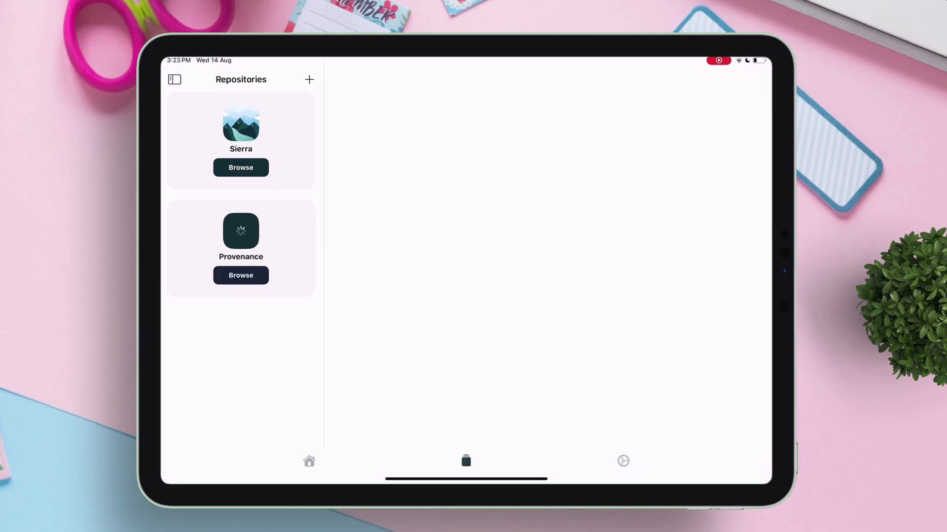
click(623, 460)
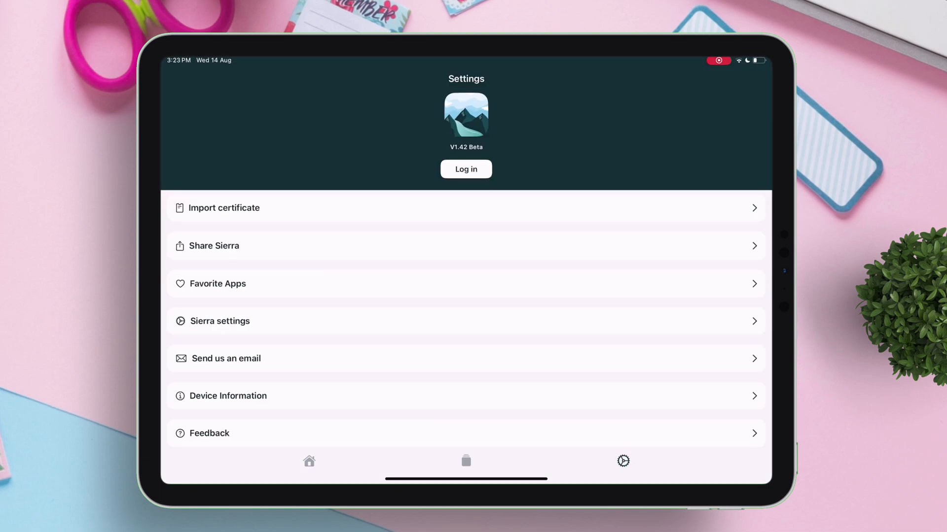
click(308, 462)
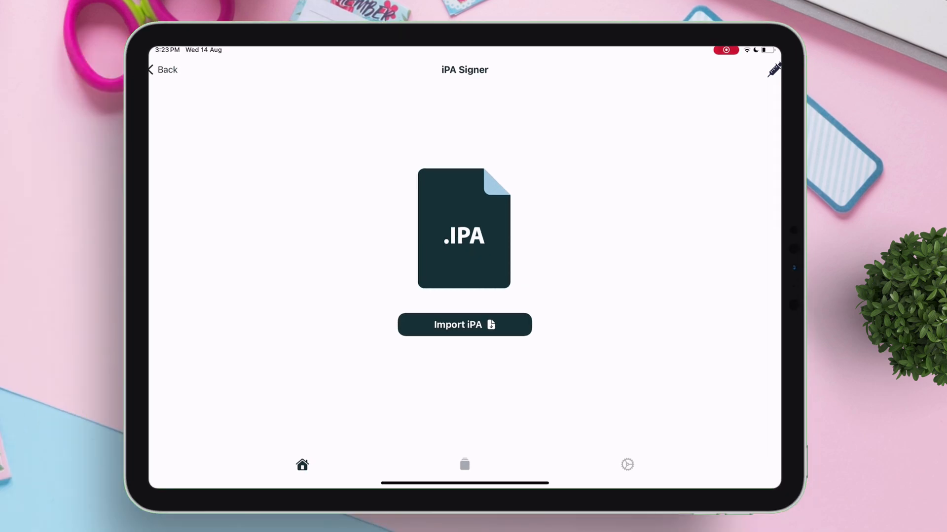
click(464, 326)
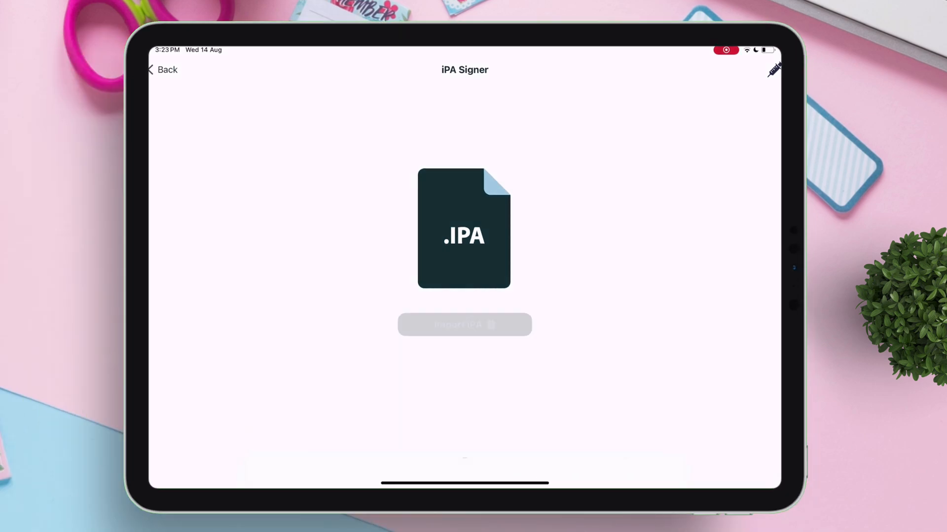
click(464, 324)
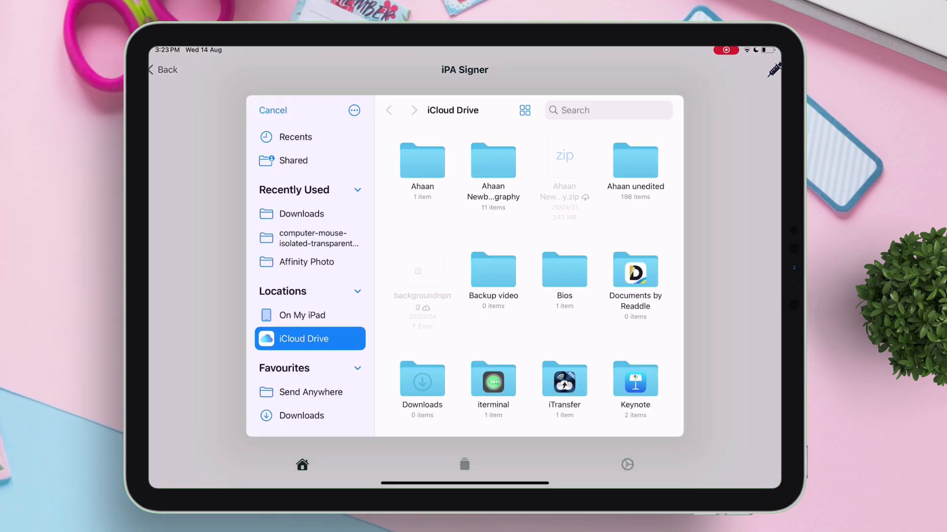
text(c)
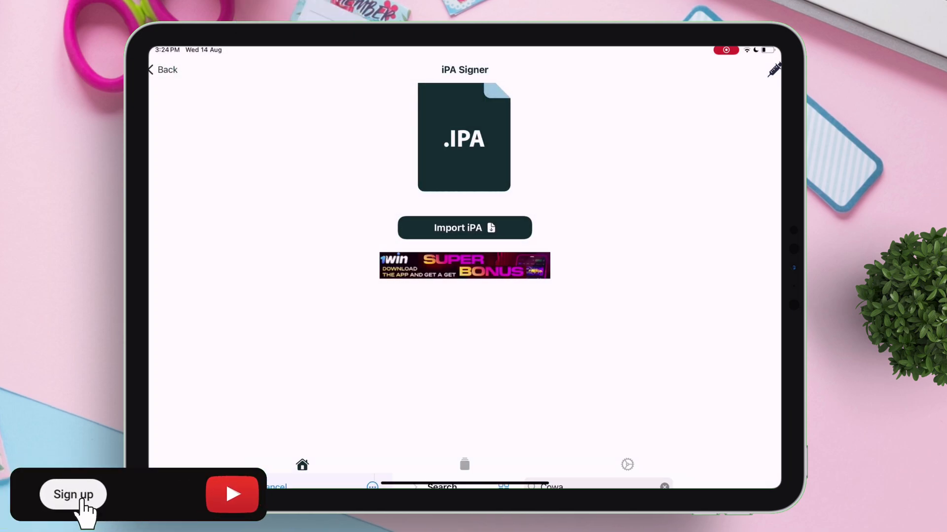
- Sign and install the Cowabunga IPA, launch it and answer its update-available alert
click(463, 228)
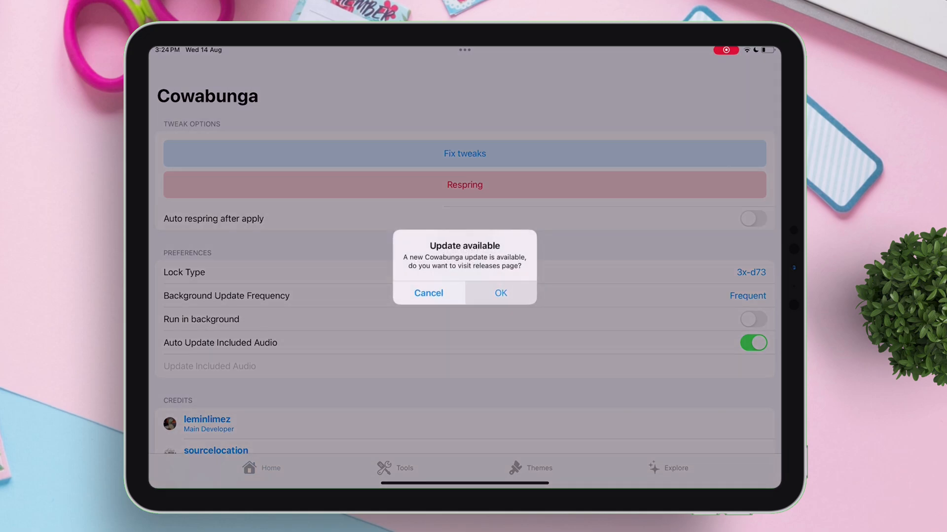
click(428, 292)
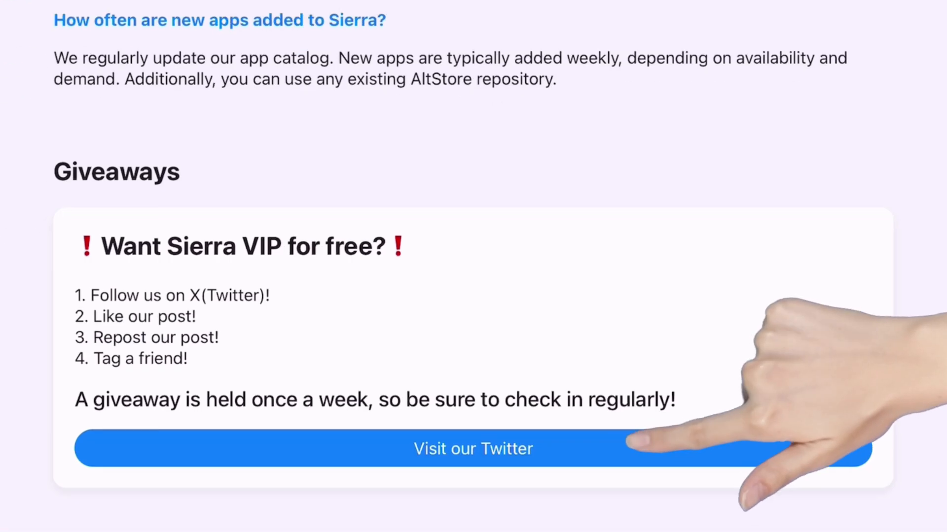
- Visit Sierra's X (Twitter) profile from the giveaway section and follow the account
click(472, 448)
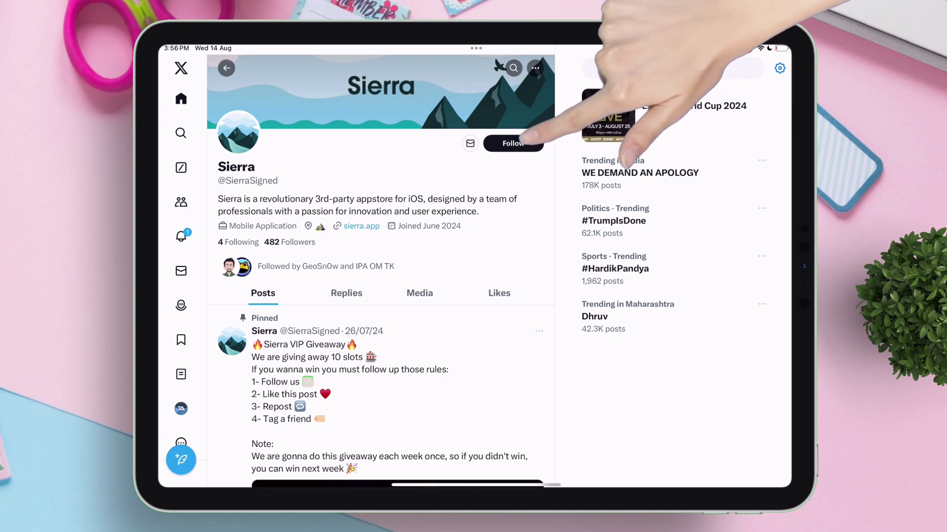
click(513, 144)
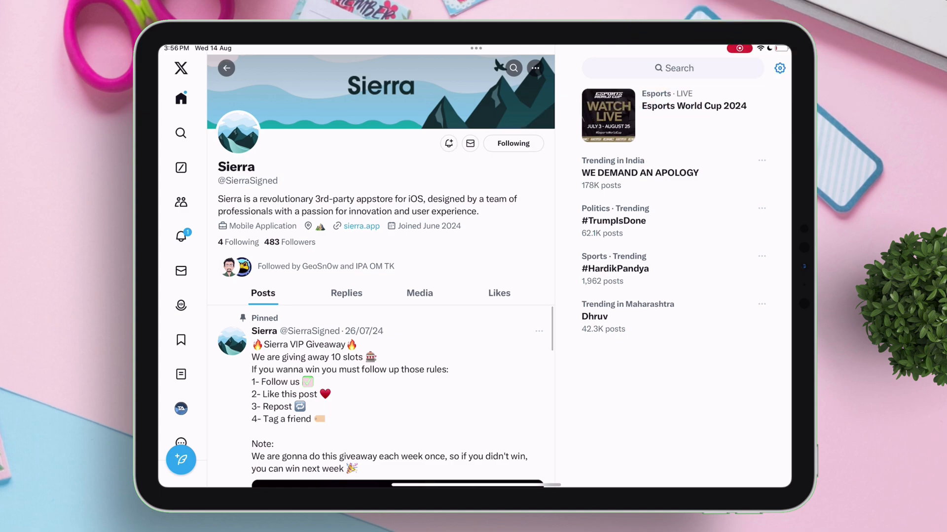